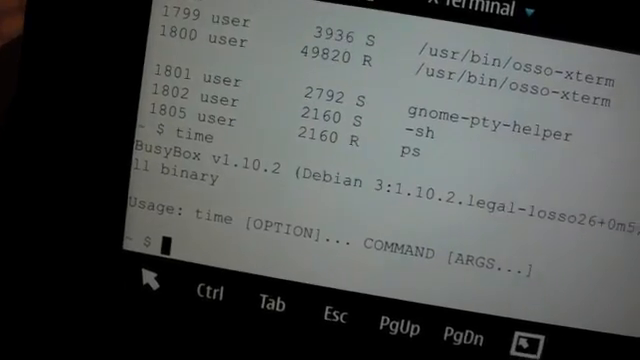
pyautogui.write('date')
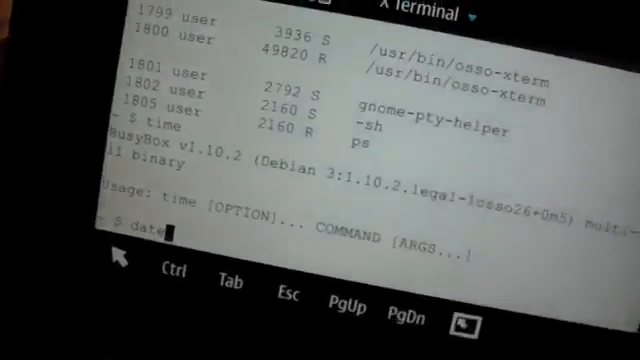